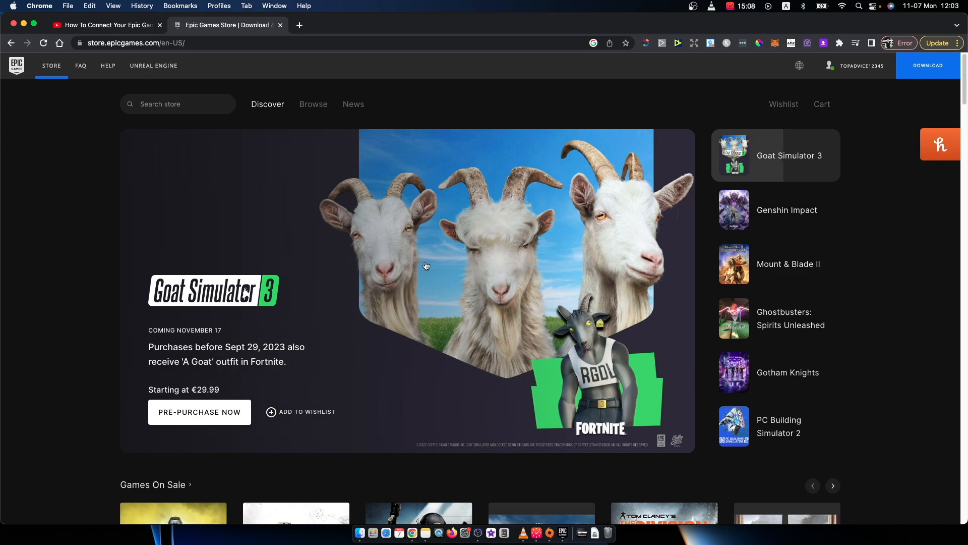
{"action": "mouse_move", "coordinate": [230, 186]}
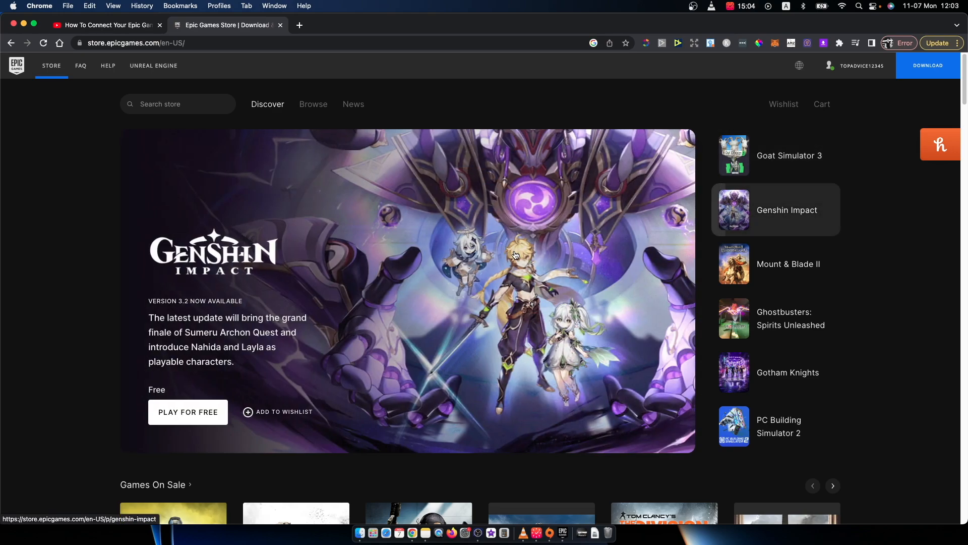
{"action": "mouse_move", "coordinate": [504, 230]}
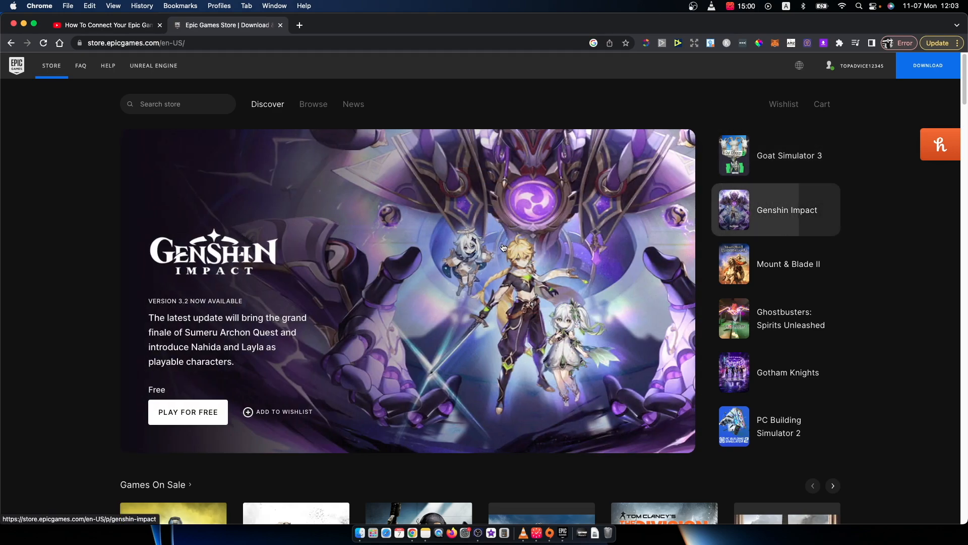
{"action": "mouse_move", "coordinate": [764, 145]}
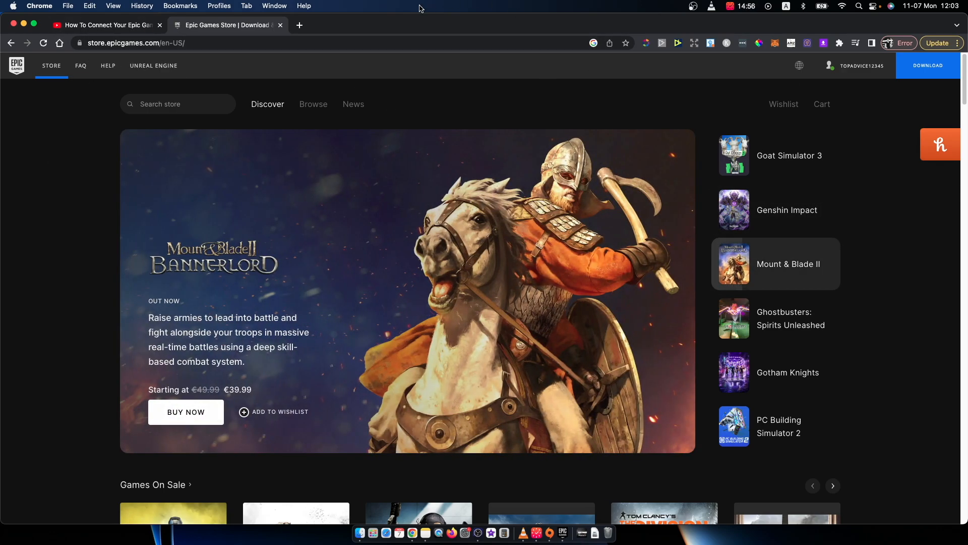
Open the account menu from the username at the top right
{"action": "left_click", "coordinate": [861, 65]}
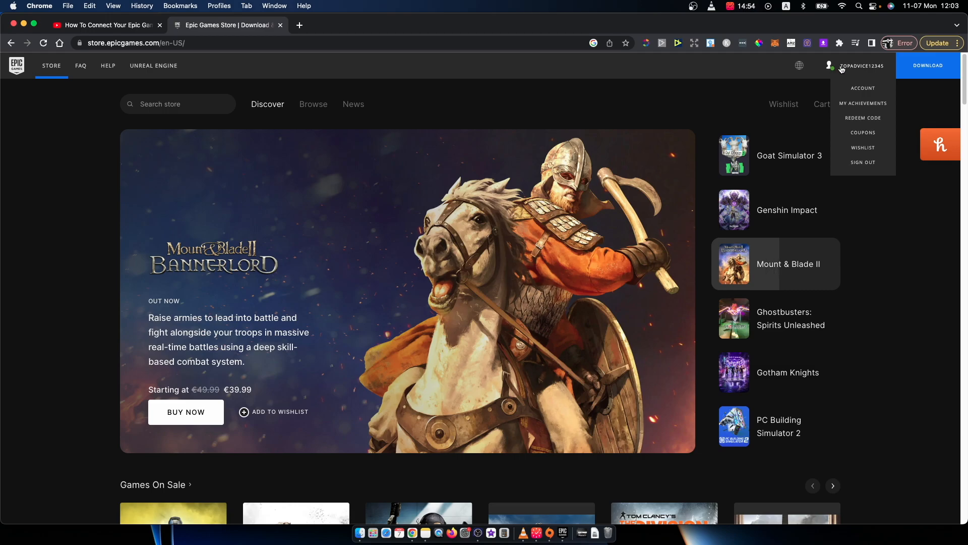
{"action": "mouse_move", "coordinate": [837, 72]}
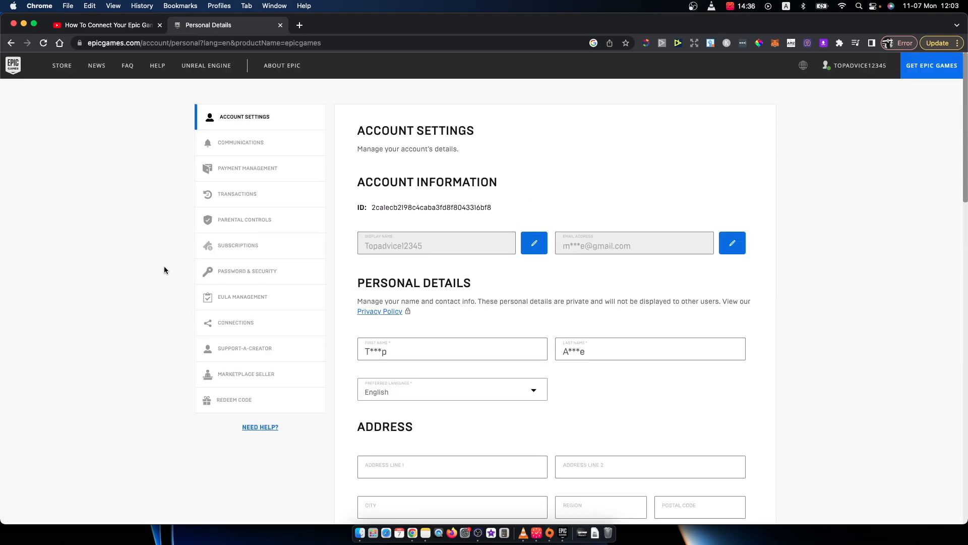
{"action": "mouse_move", "coordinate": [220, 117]}
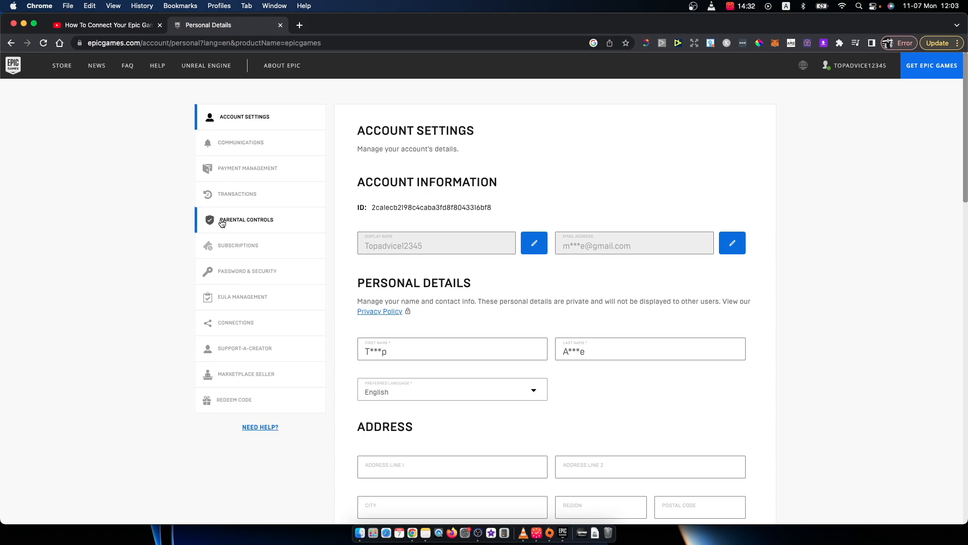
{"action": "left_click", "coordinate": [246, 219]}
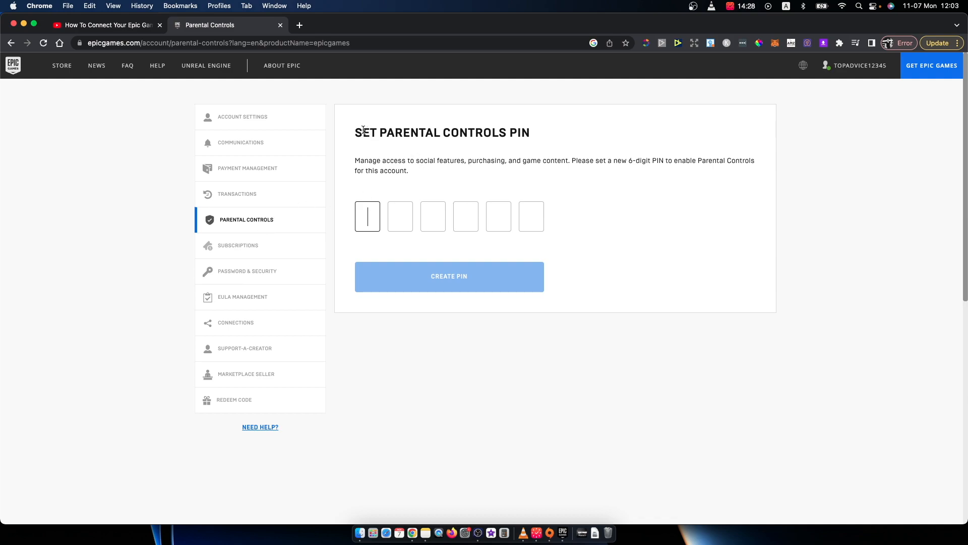
{"action": "left_click_drag", "start_coordinate": [357, 133], "coordinate": [507, 132]}
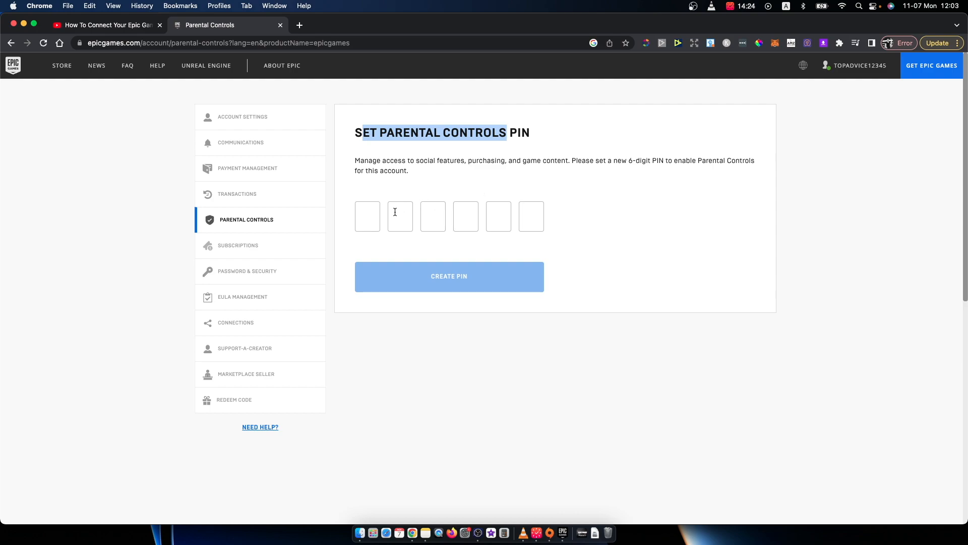
{"action": "left_click", "coordinate": [367, 215]}
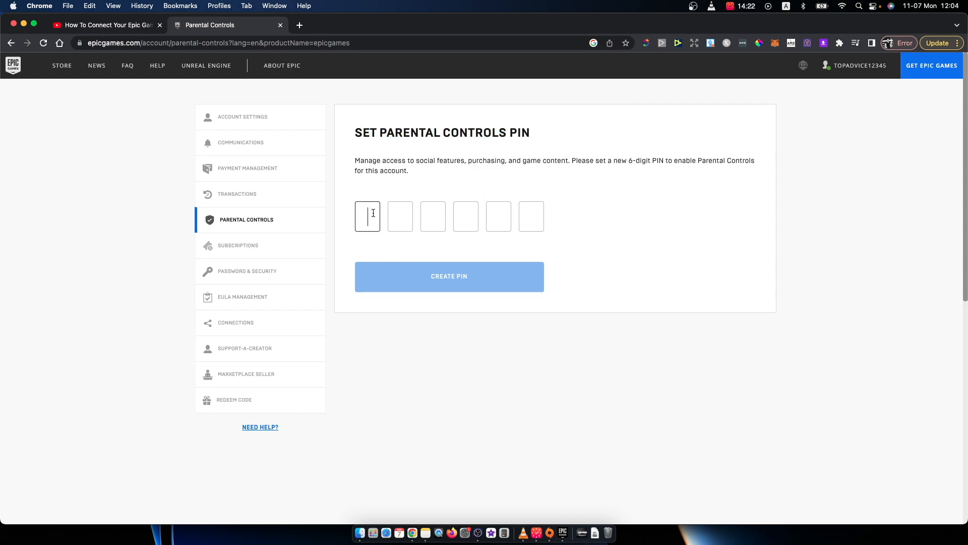
{"action": "type", "text": "11111"}
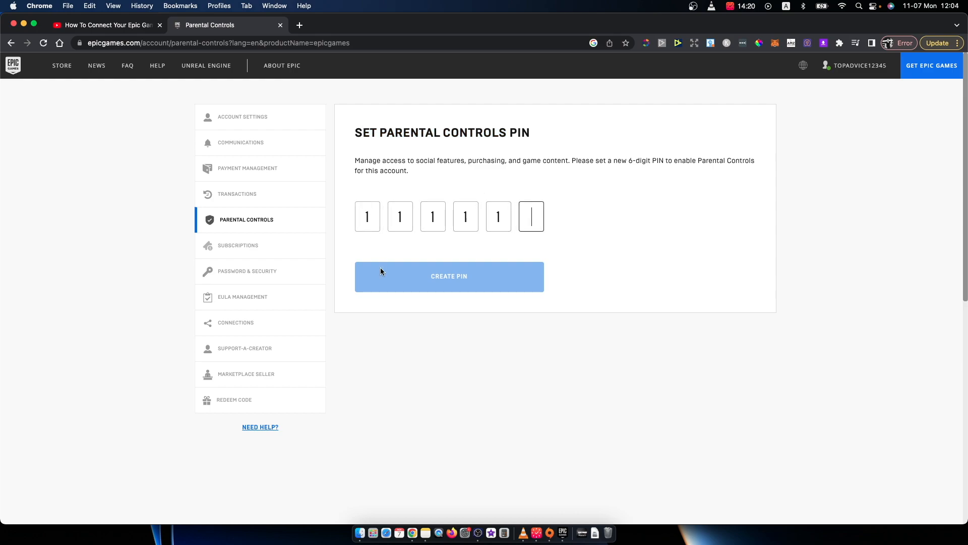
Create the parental controls PIN and switch on requiring a PIN for Epic Games purchases
{"action": "left_click", "coordinate": [449, 276]}
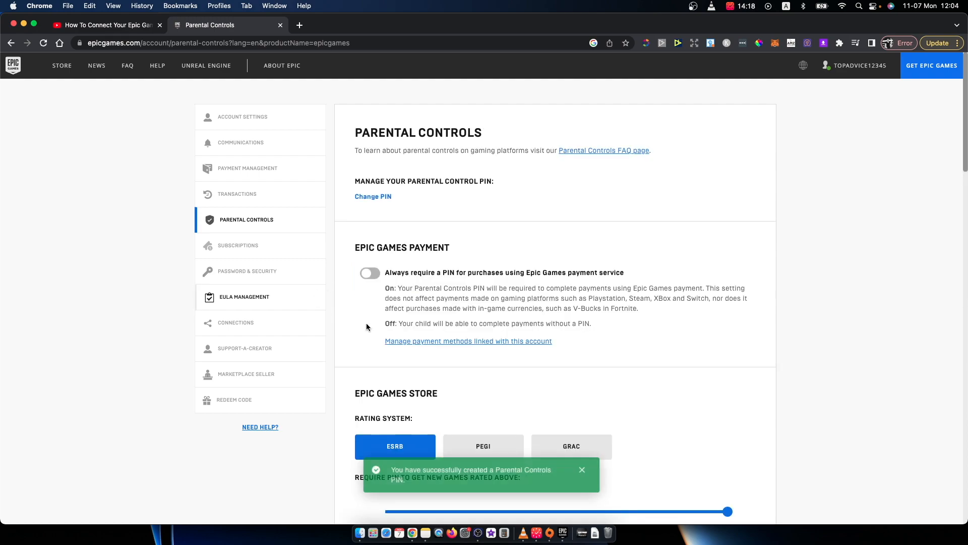
{"action": "scroll", "scroll_direction": "down", "scroll_amount": 3}
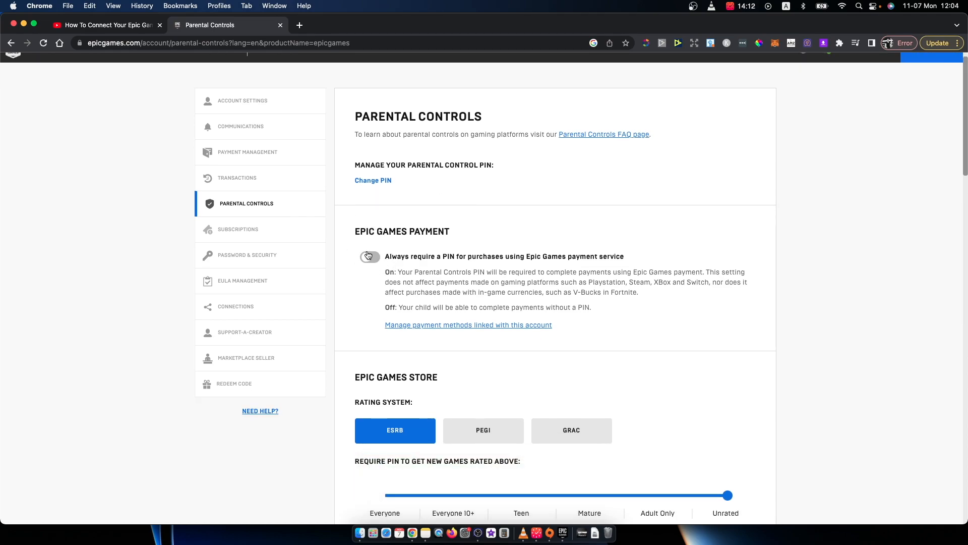
{"action": "left_click", "coordinate": [370, 257]}
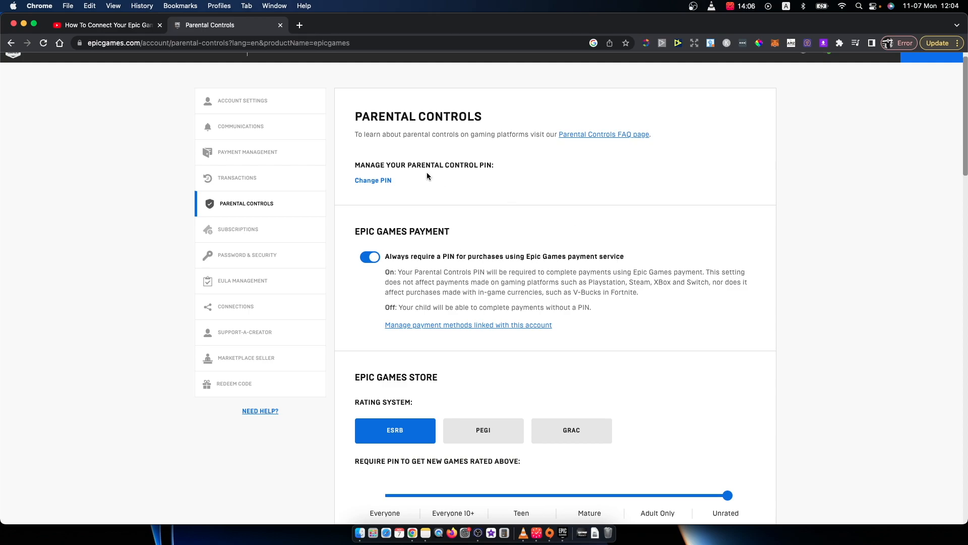
{"action": "scroll", "scroll_direction": "down", "scroll_amount": 3}
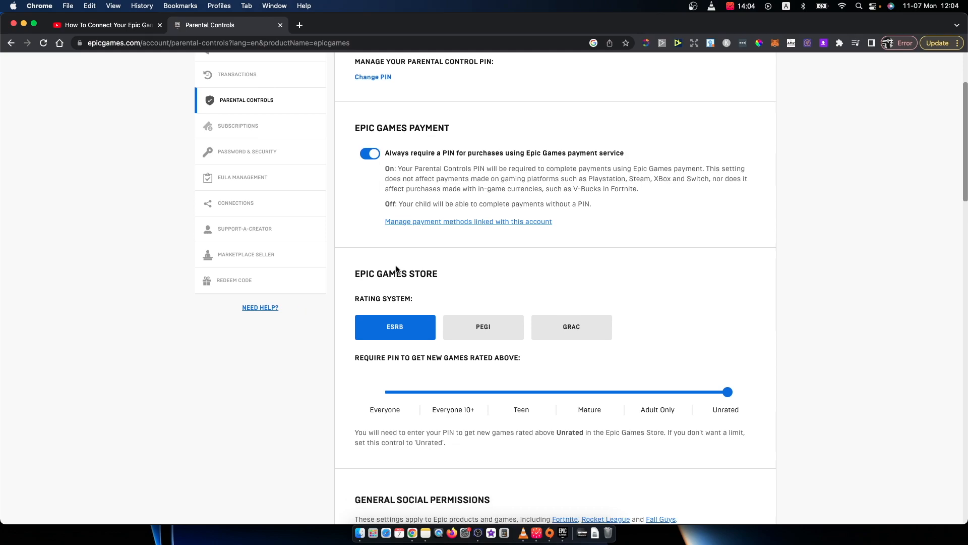
{"action": "scroll", "scroll_direction": "down", "scroll_amount": 3}
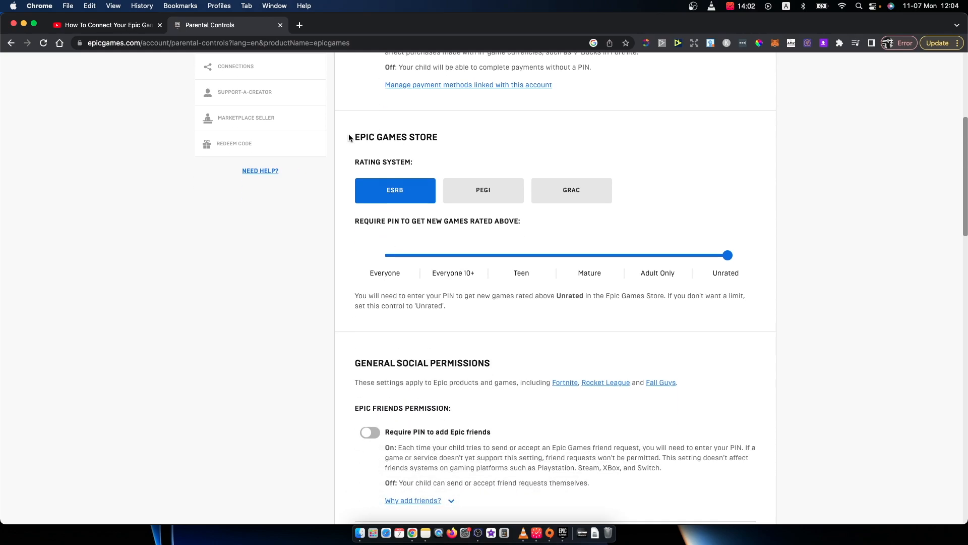
{"action": "scroll", "scroll_direction": "down", "scroll_amount": 3}
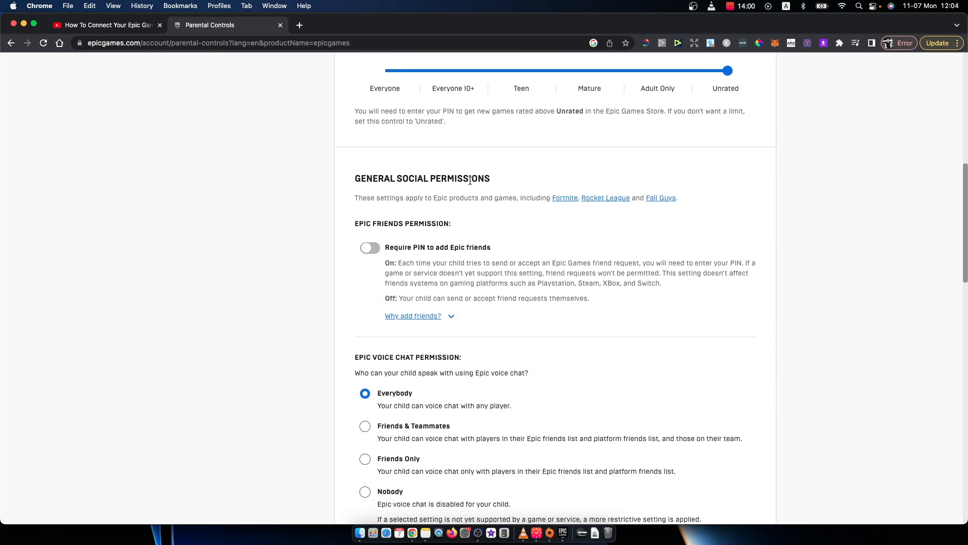
{"action": "scroll", "scroll_direction": "down", "scroll_amount": 3}
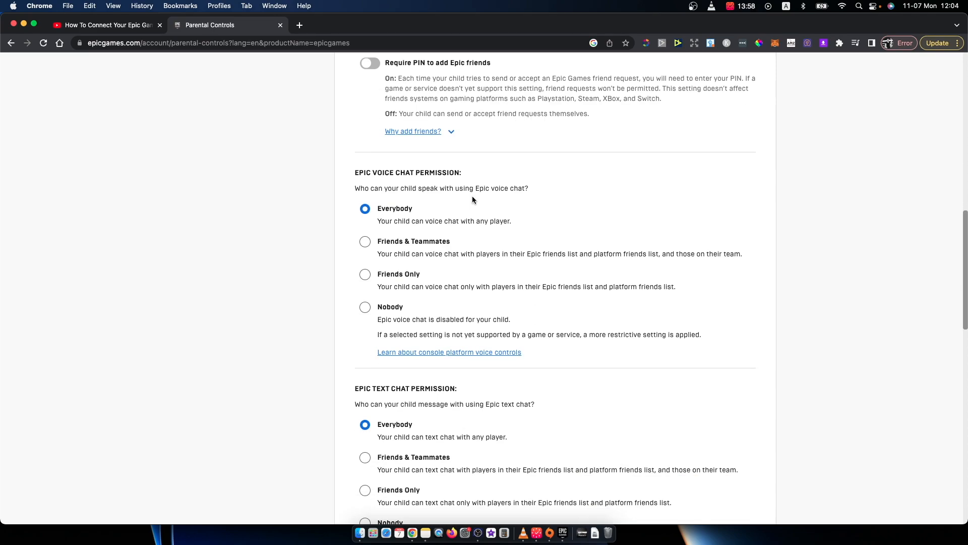
{"action": "scroll", "scroll_direction": "down", "scroll_amount": 3}
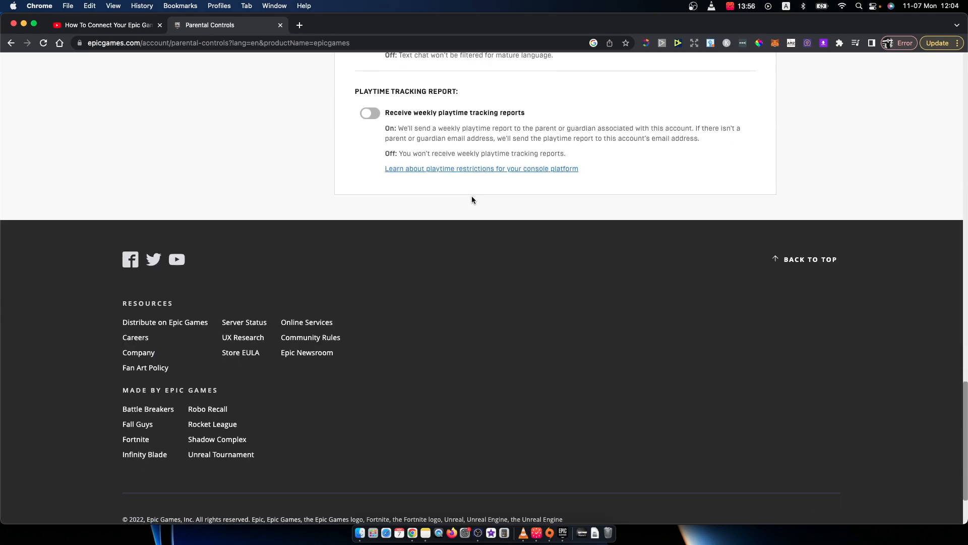
{"action": "scroll", "scroll_direction": "up", "scroll_amount": 3}
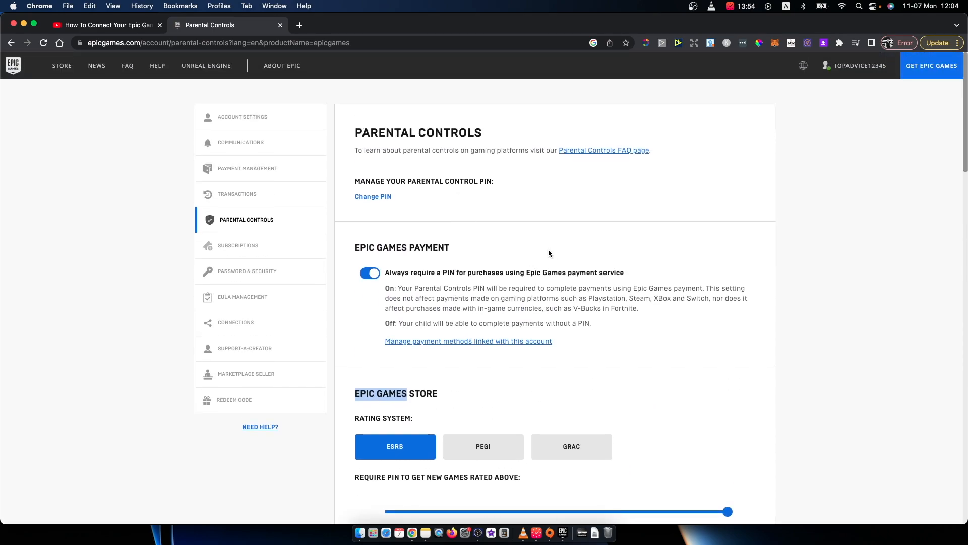
{"action": "mouse_move", "coordinate": [564, 242]}
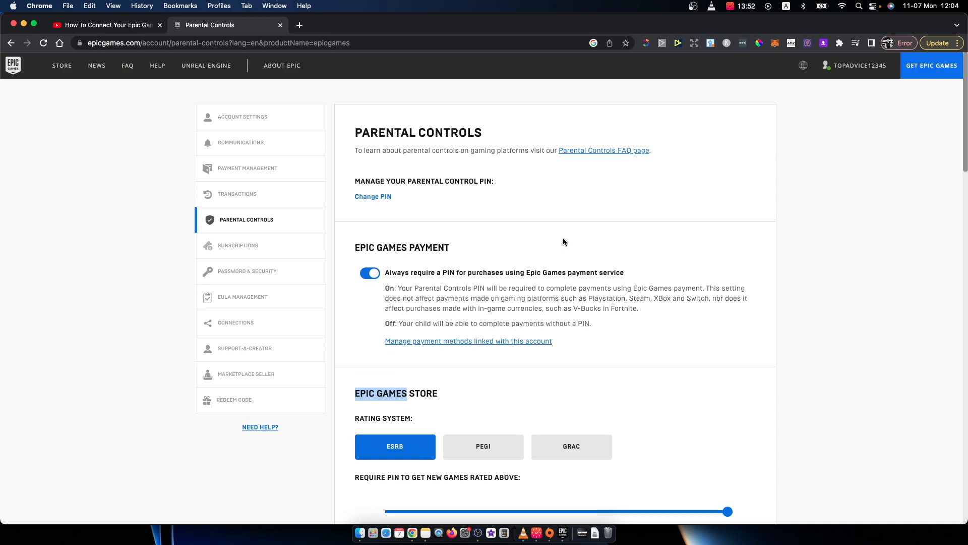